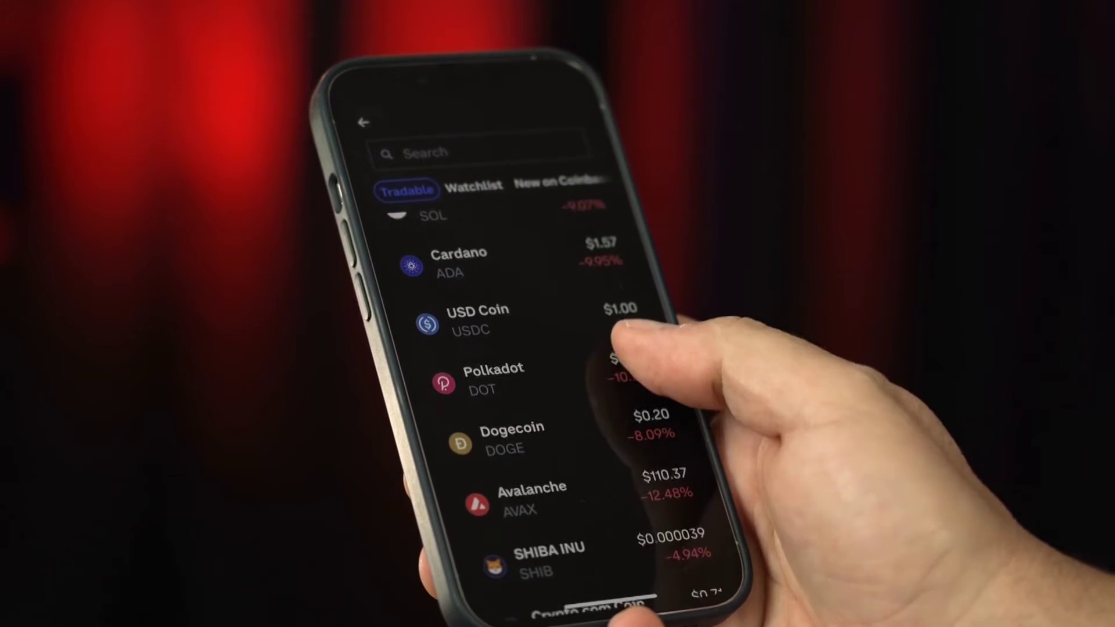
{"action": "scroll", "scroll_direction": "down", "scroll_amount": 3}
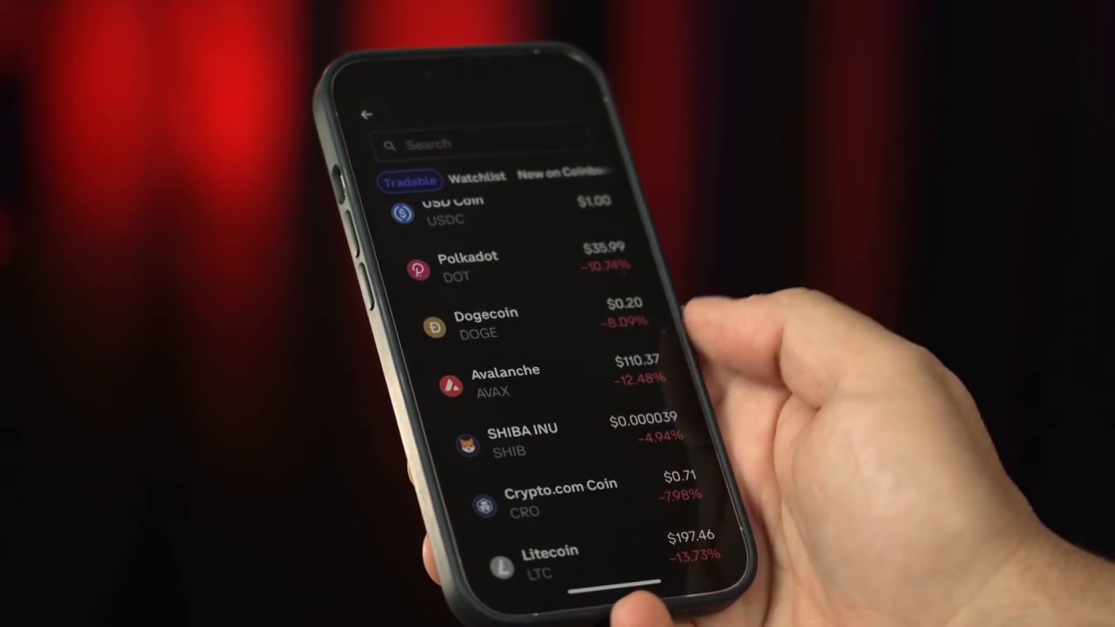